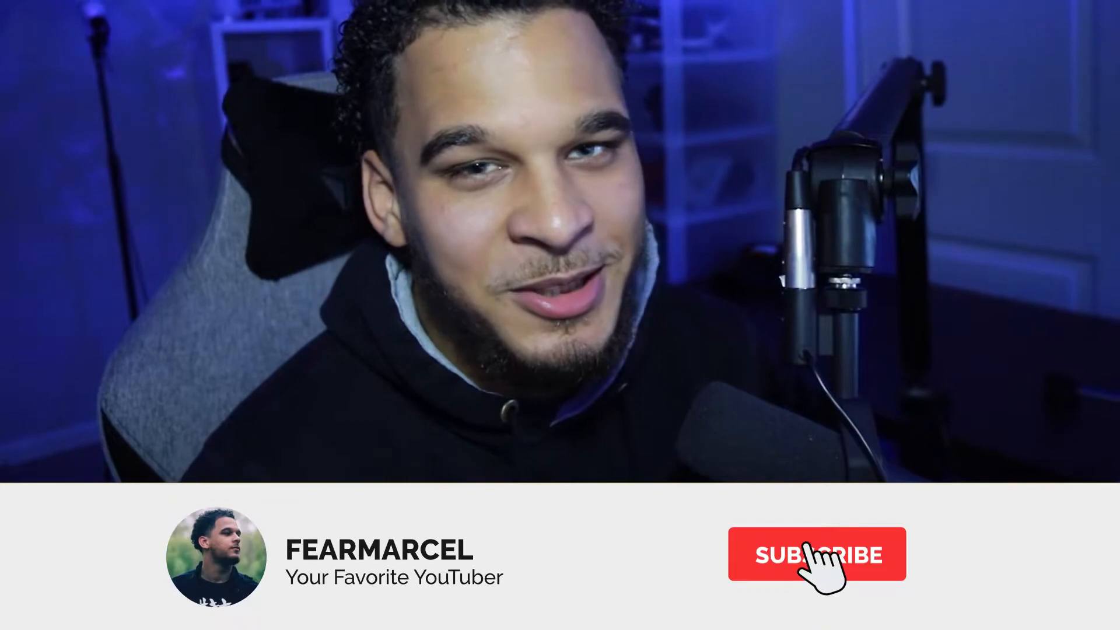
- Start an Item for sale listing with the two ring light photos attached
click(817, 555)
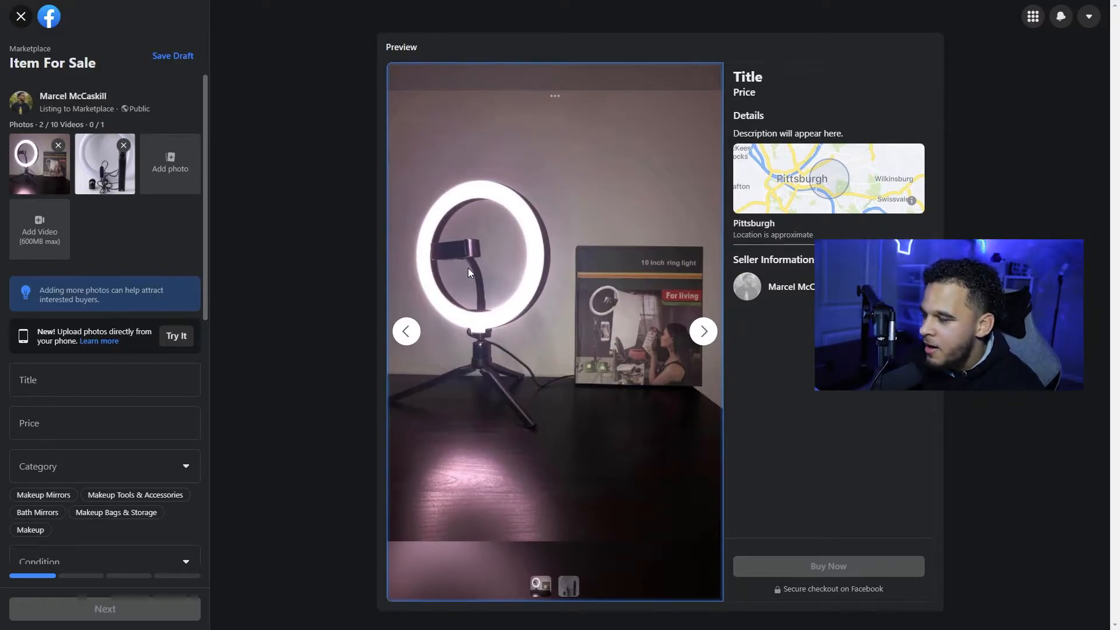
mouse_move(476, 316)
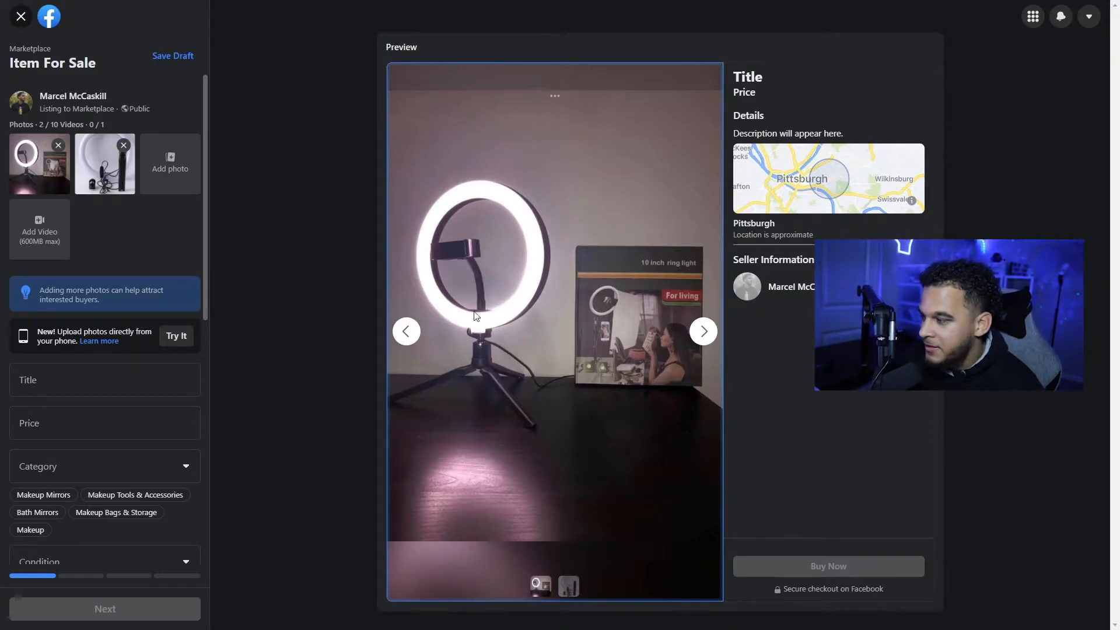
- Title the listing 'LED Ring Light With Phone Mount & Desk Stand'
click(104, 379)
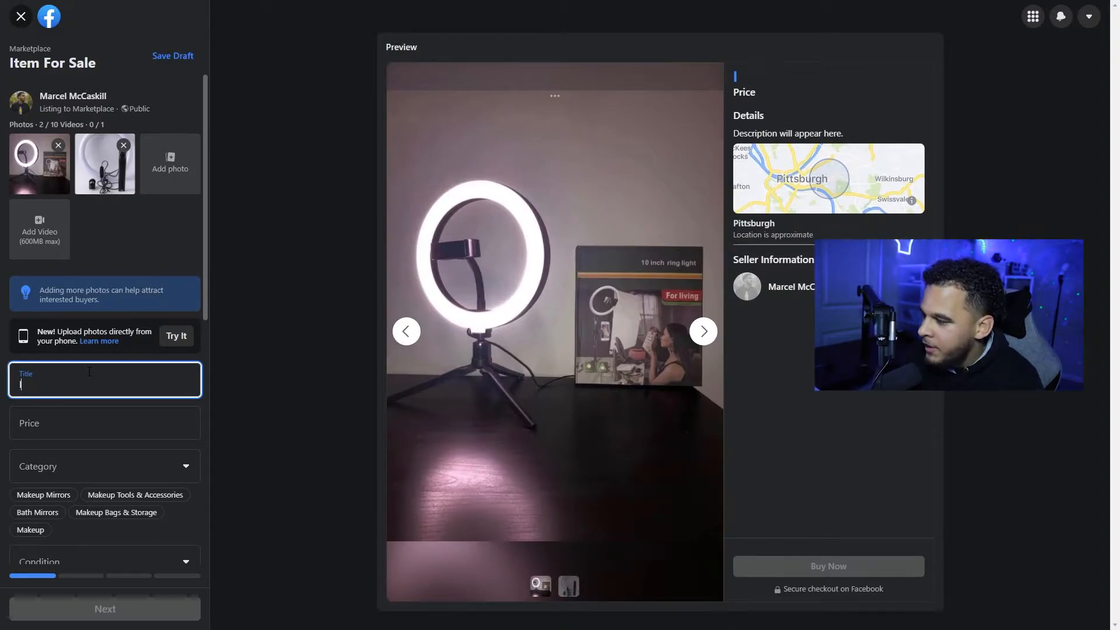
text(LED)
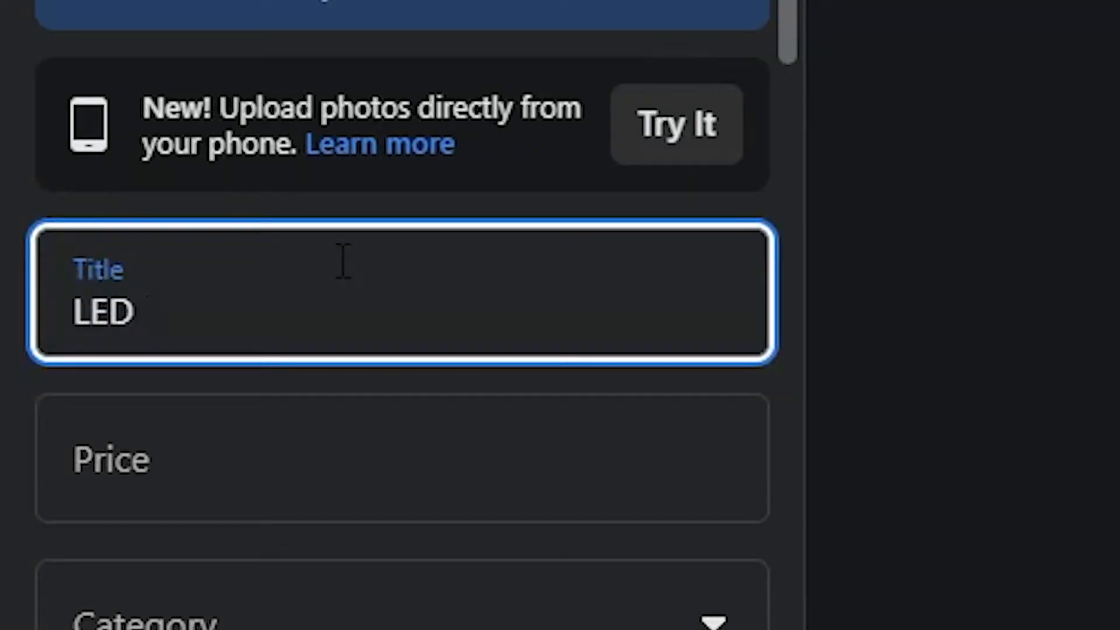
text(Ring Light)
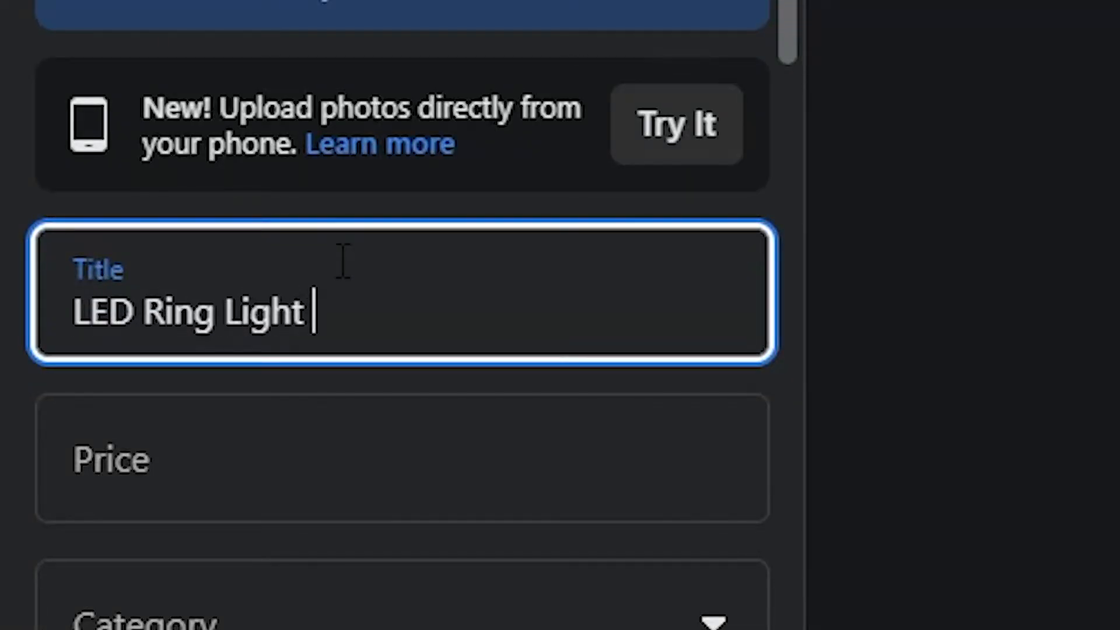
text(With Phone St)
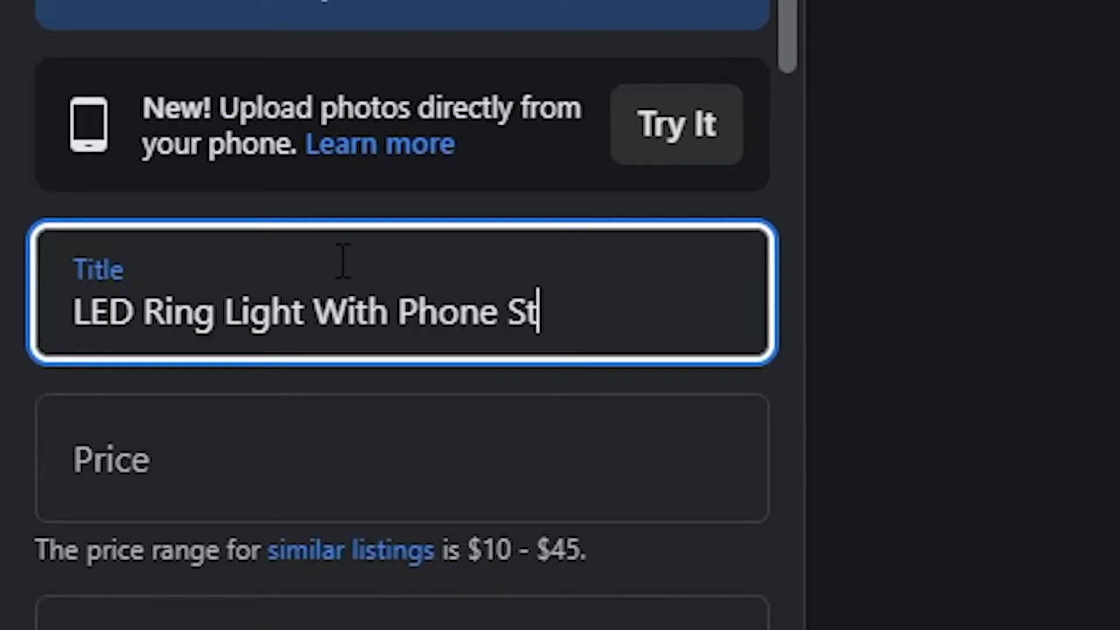
text(and & De)
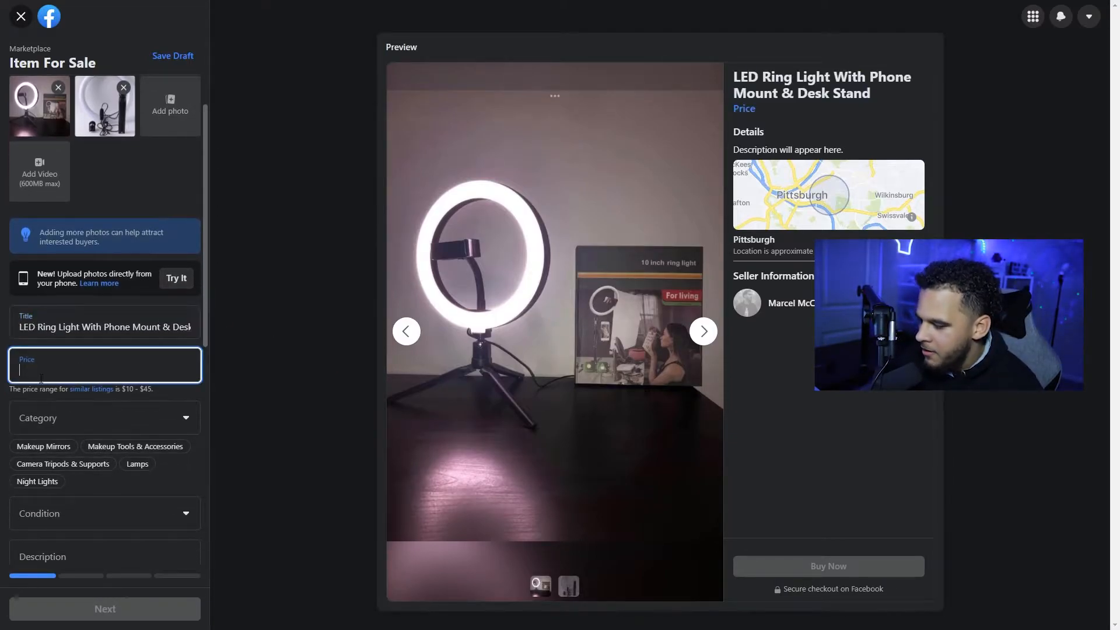
text(20)
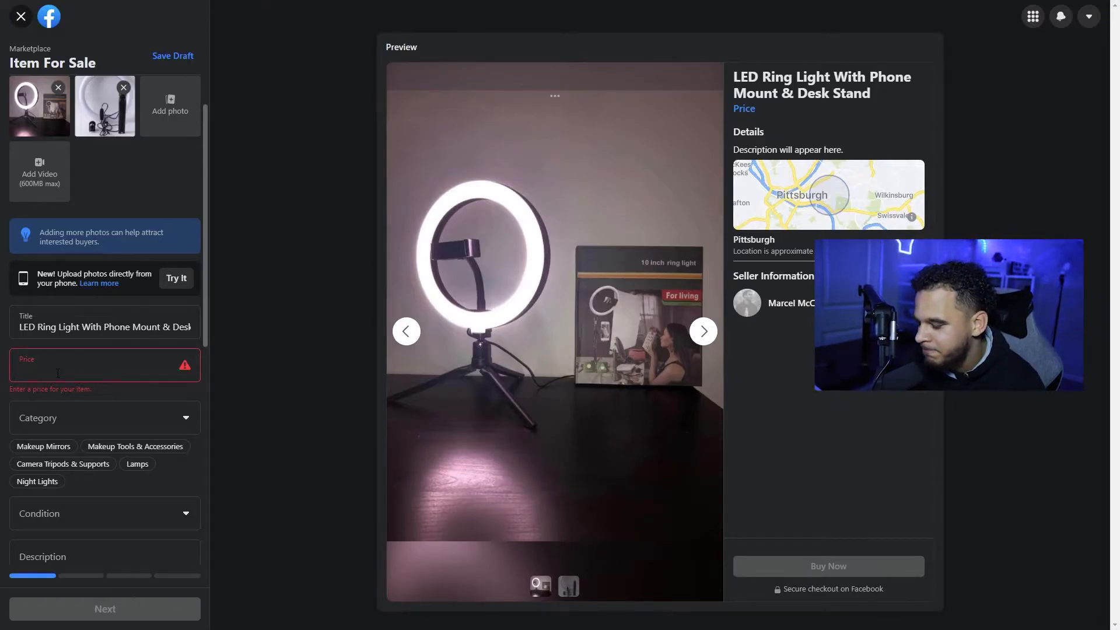
- Price the ring light at $8 and search categories for 'lighting'
text(8)
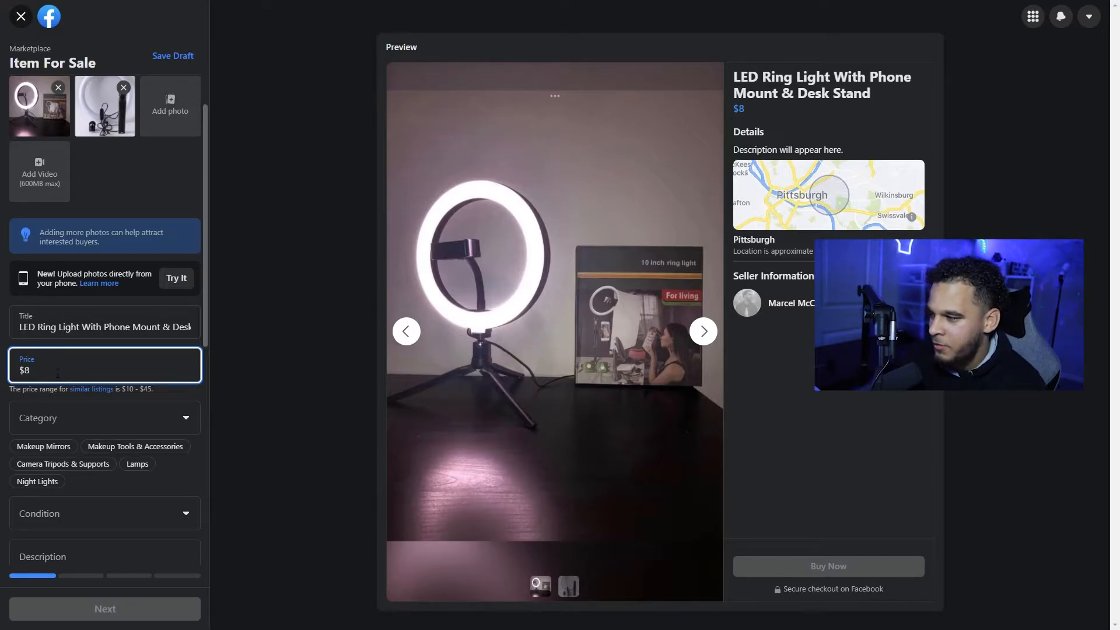
text(lightin)
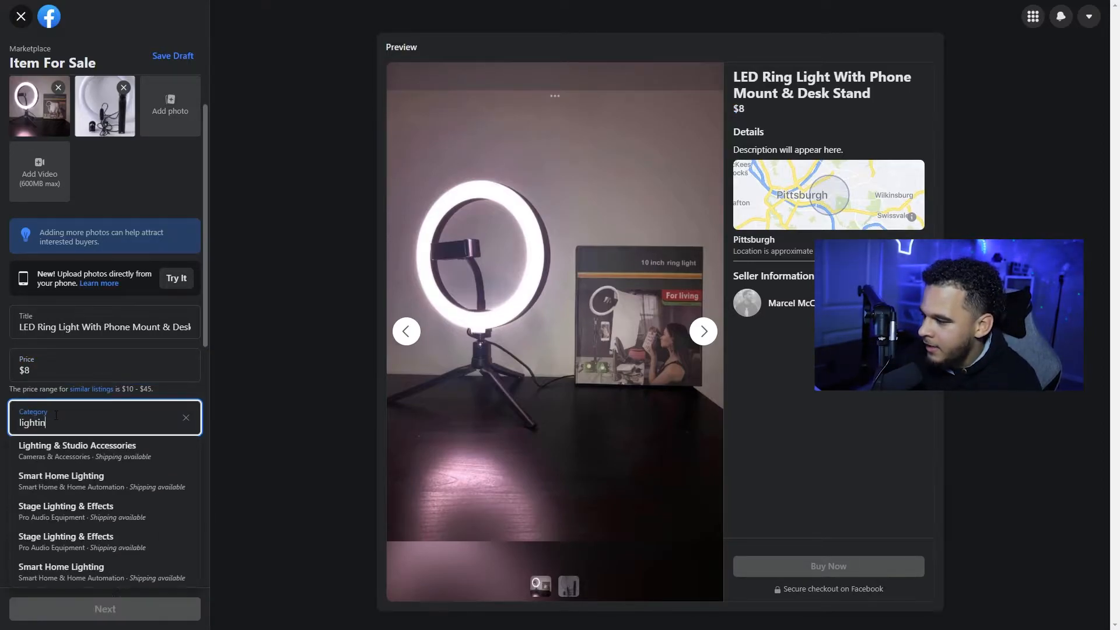
- Categorise as Lighting & Studio Accessories, condition New, description '3 DAY DELIVERY IN ALL 50 STATES'
click(77, 446)
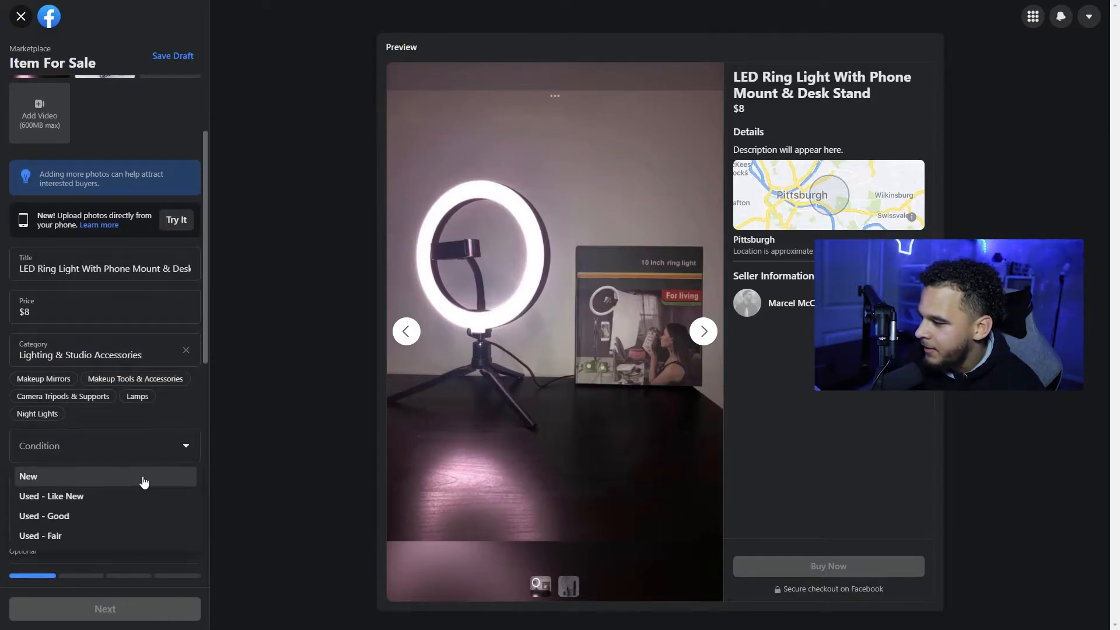
click(28, 476)
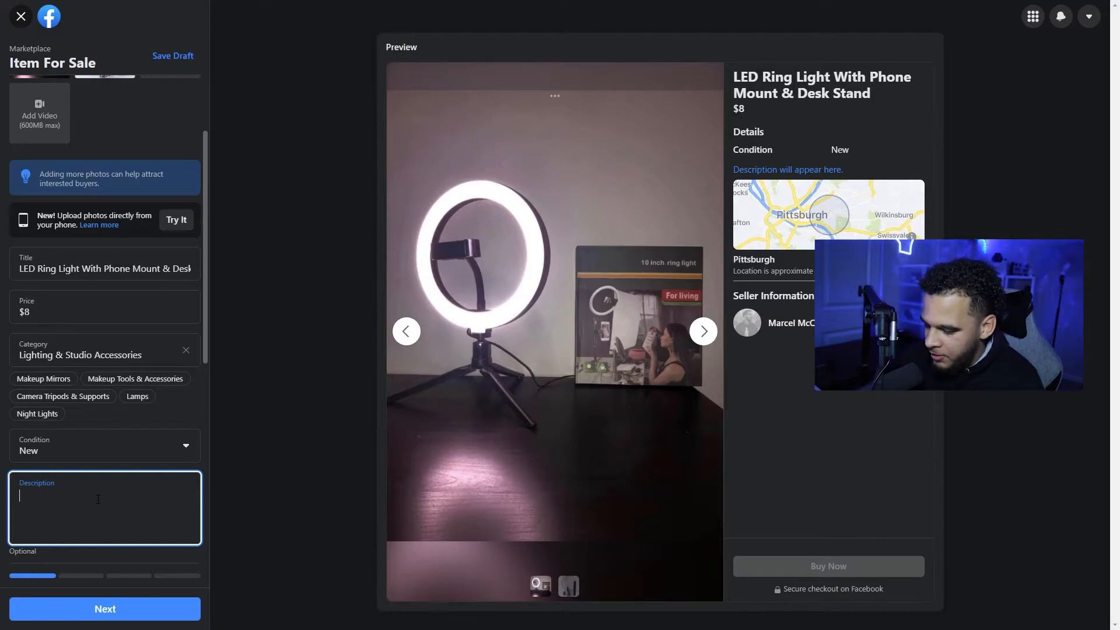
text(*)
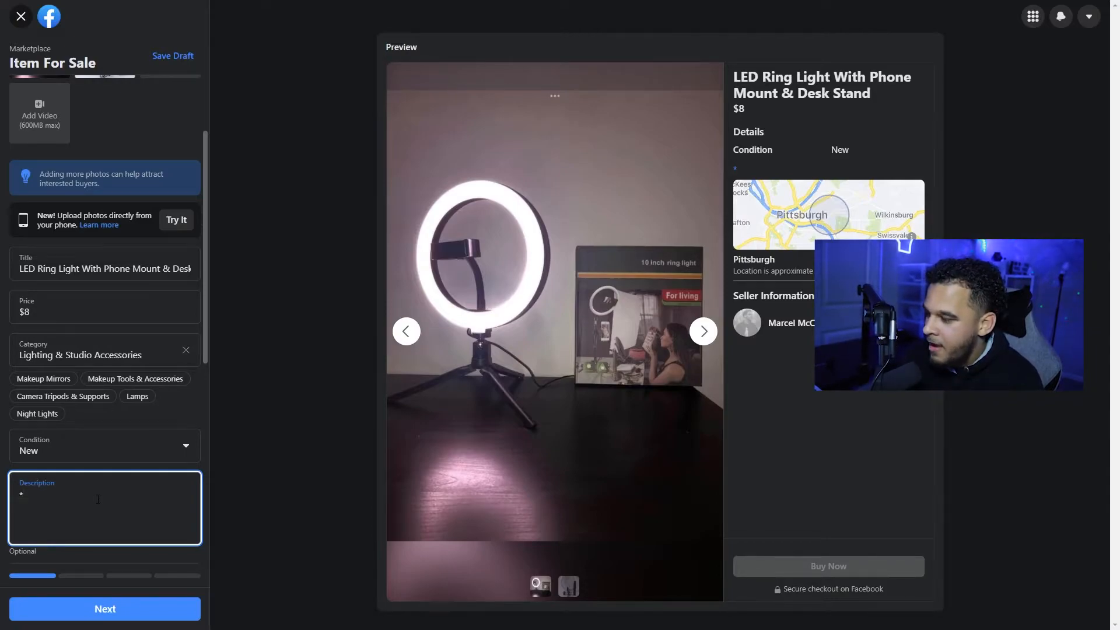
text(FREE DELIVERY IN ALL 50 STATES)
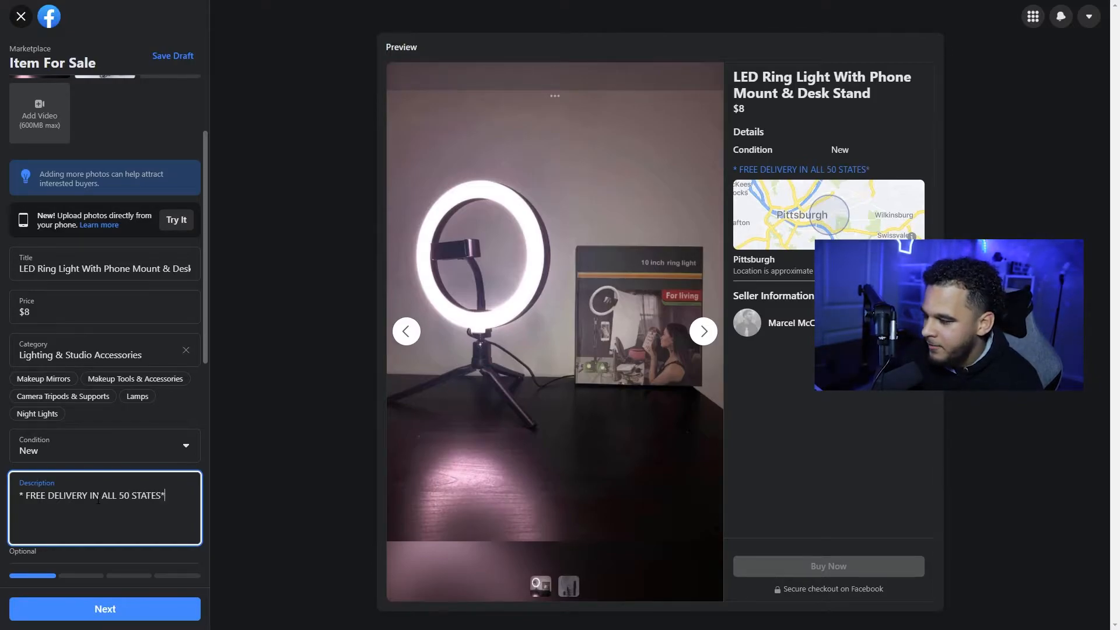
text(*)
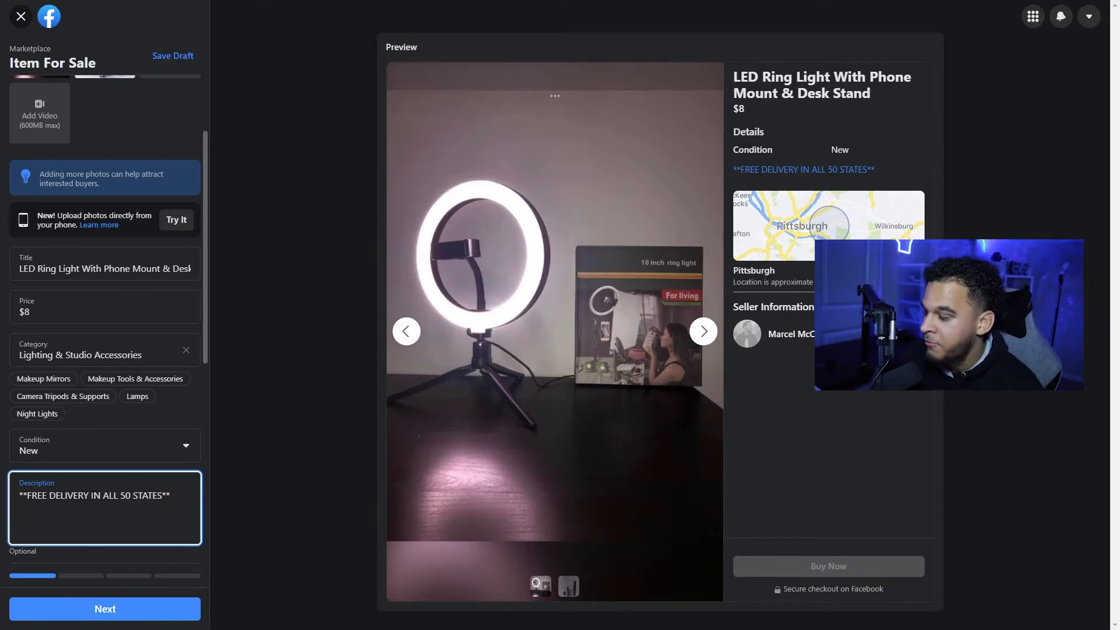
double_click(57, 495)
text(3 DAY)
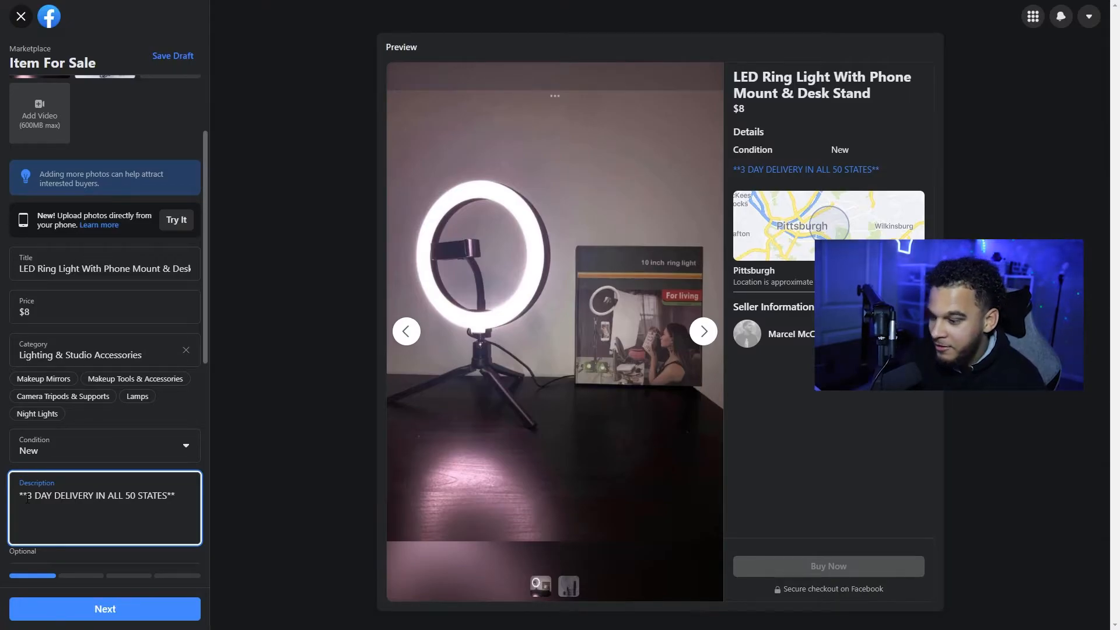
- Add 'BRAND NEW, never been opened, still in packaging.' and drop the unfinished gym line
scroll(down, 3)
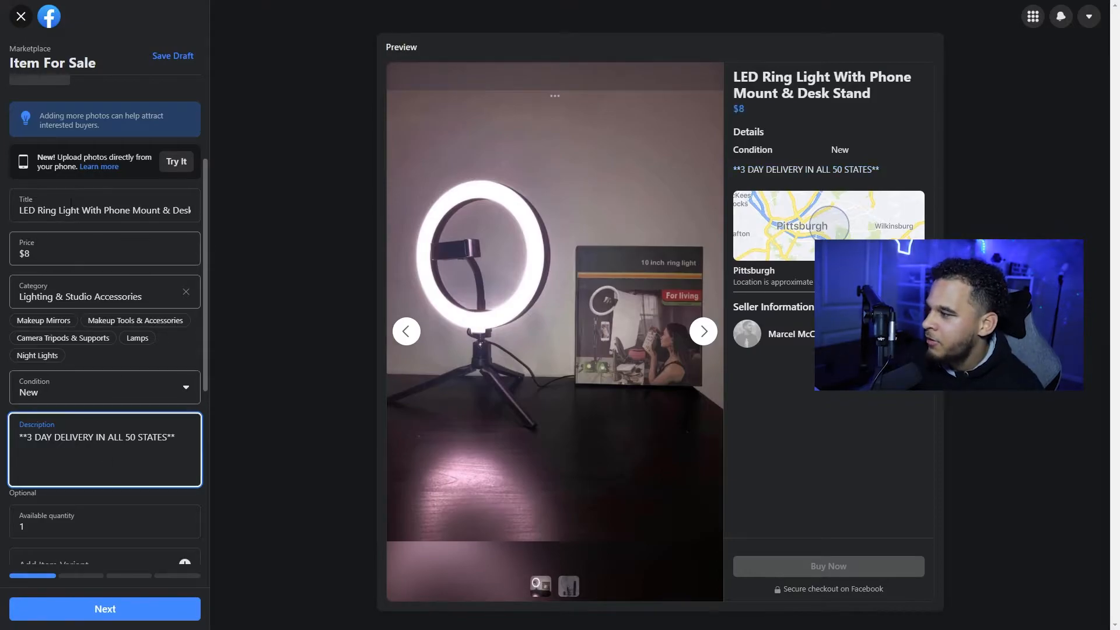
click(104, 209)
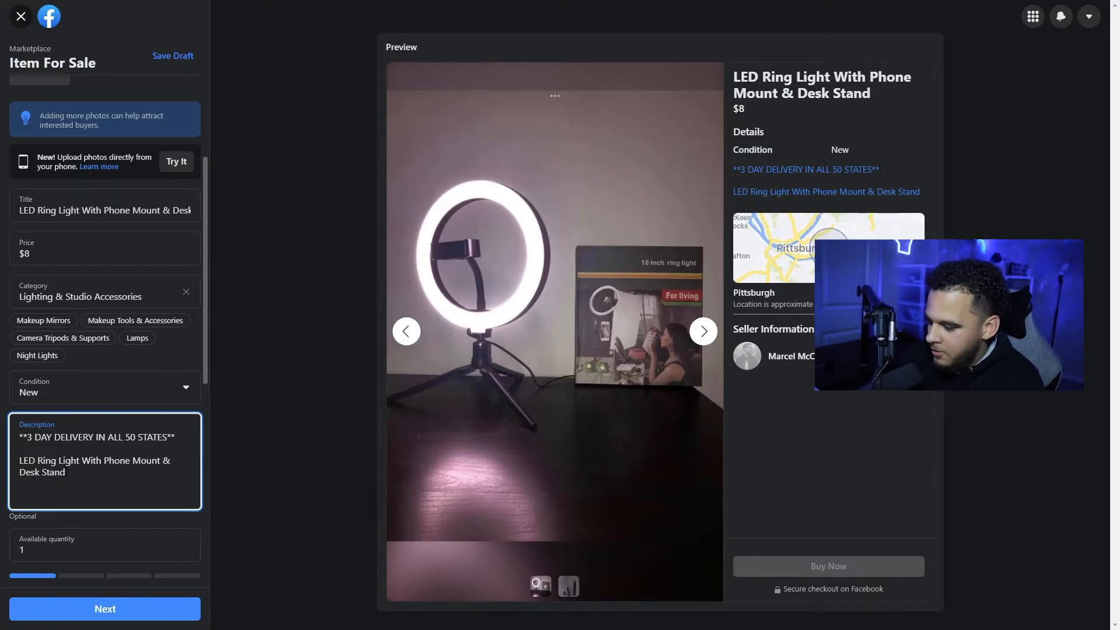
text(BRAND NEW)
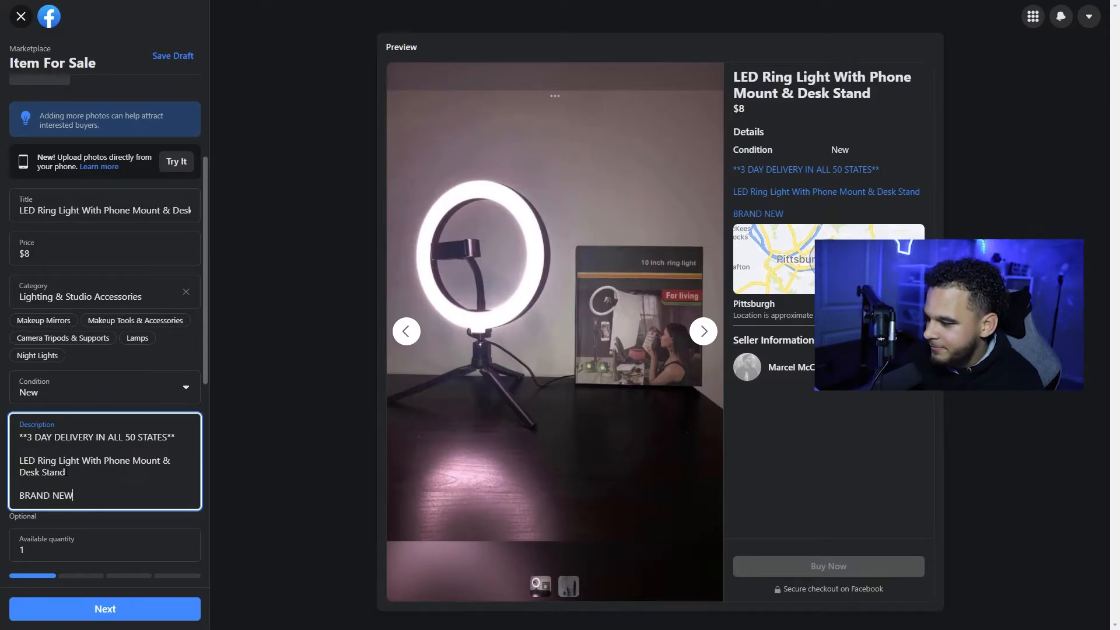
text(, never been opened, still in packa)
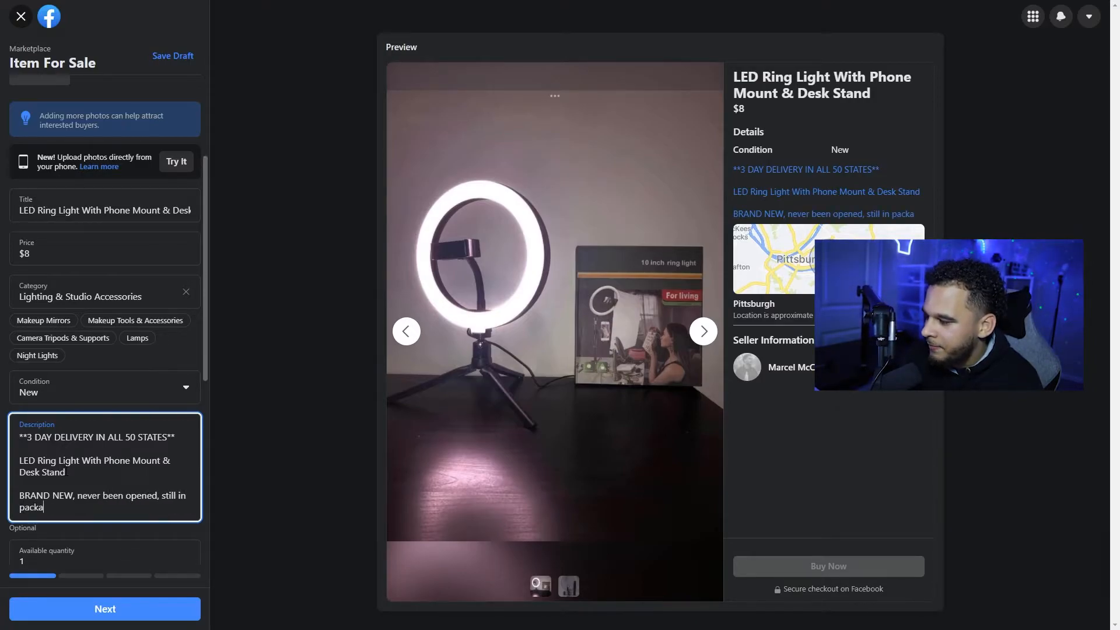
text(ging.)
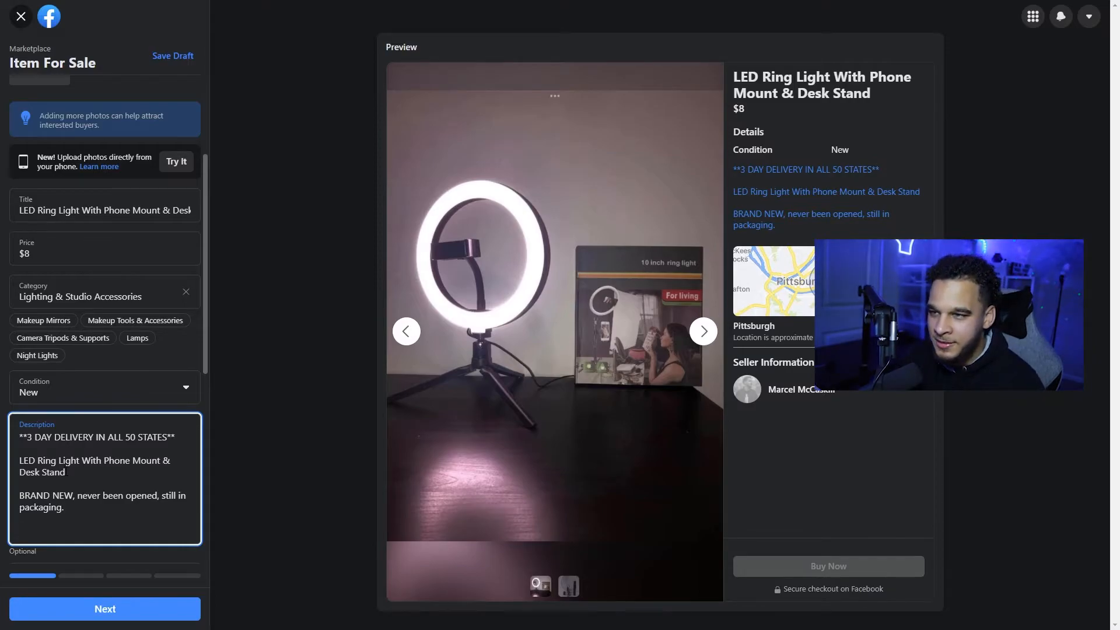
text(Gym reopened, bought when)
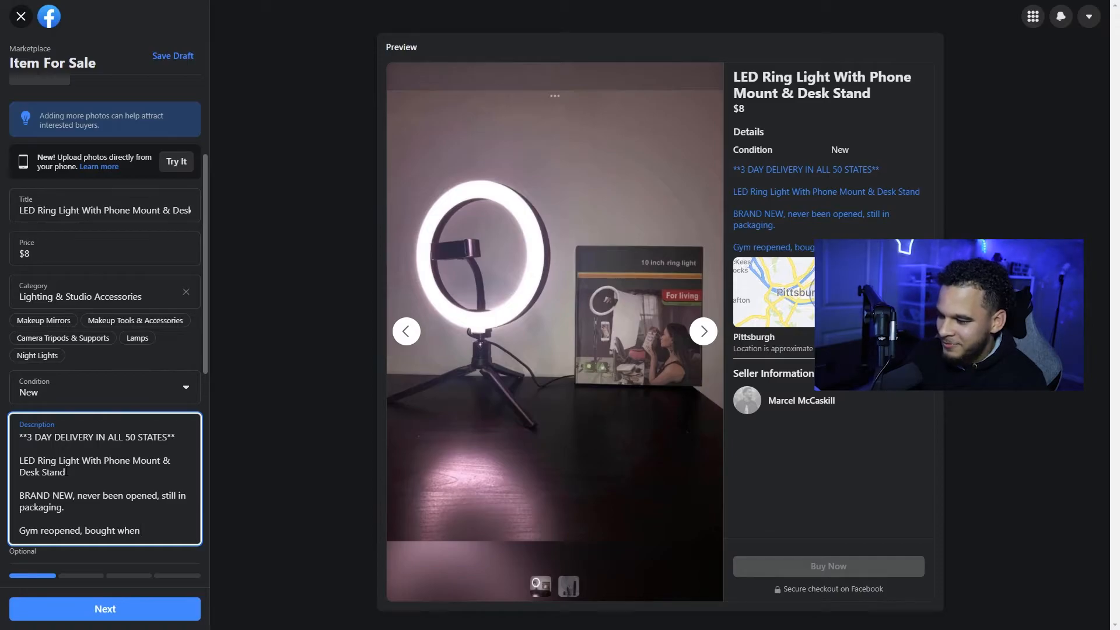
text(there was)
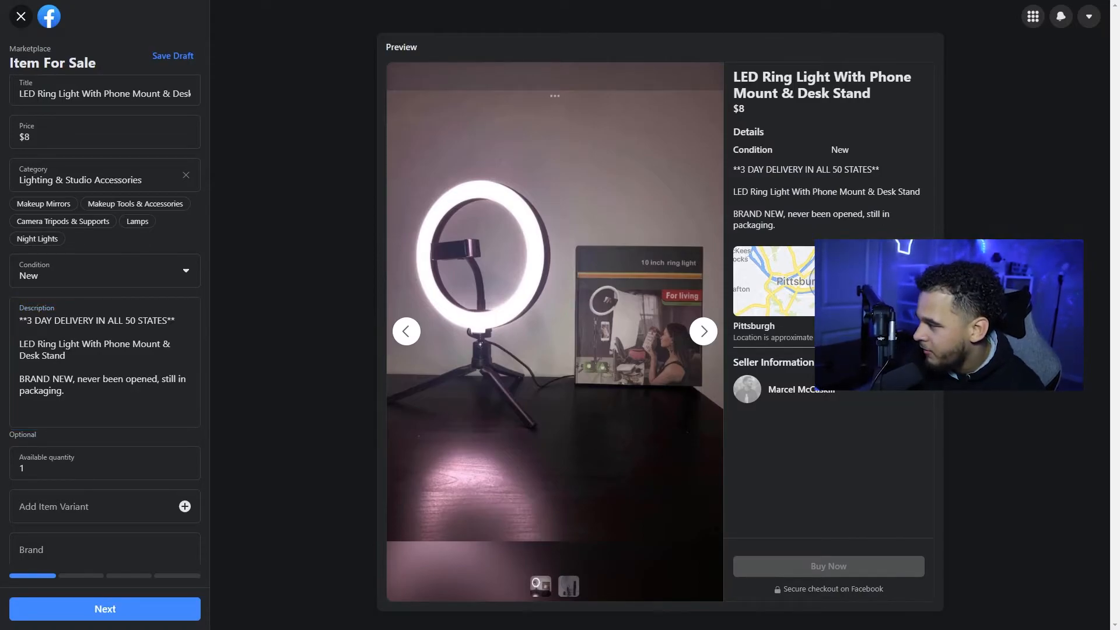
- Append the Never Used! list: shipping, Purchase Protection, fast shipping, no returns unless damaged
click(104, 378)
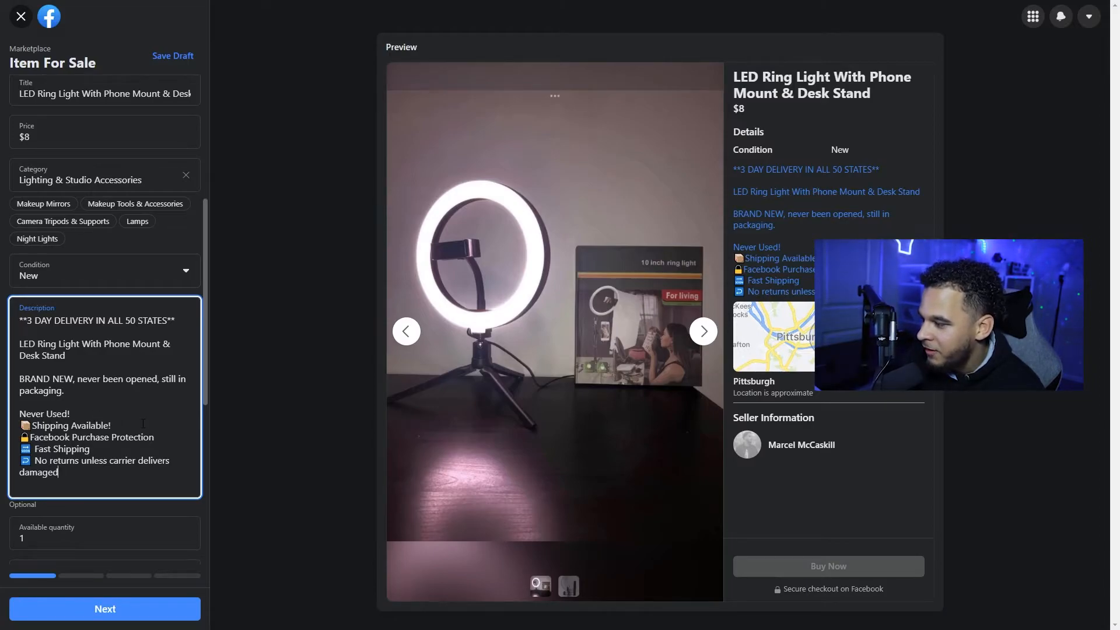
scroll(down, 3)
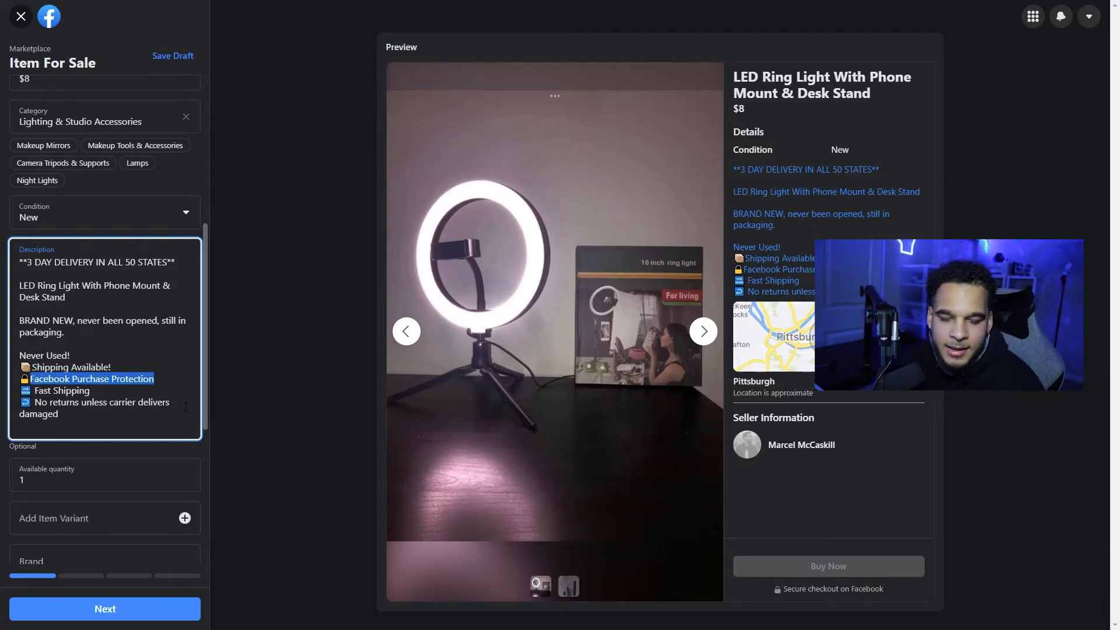
- Correct the available quantity from 1 to 3 and peek at Add Item Variant
scroll(down, 3)
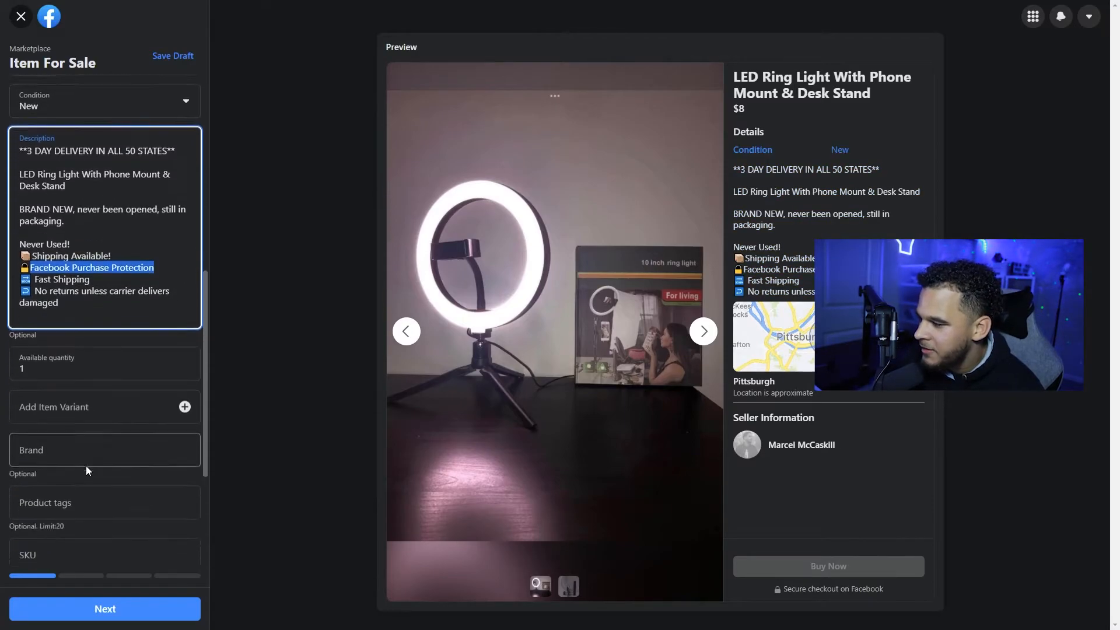
scroll(down, 3)
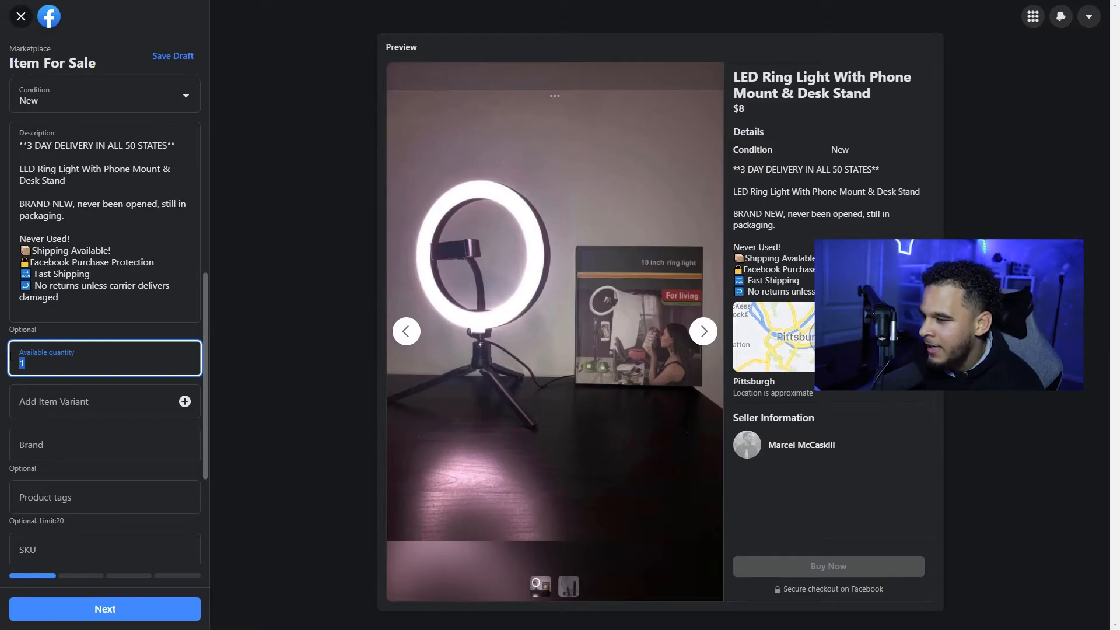
text(00)
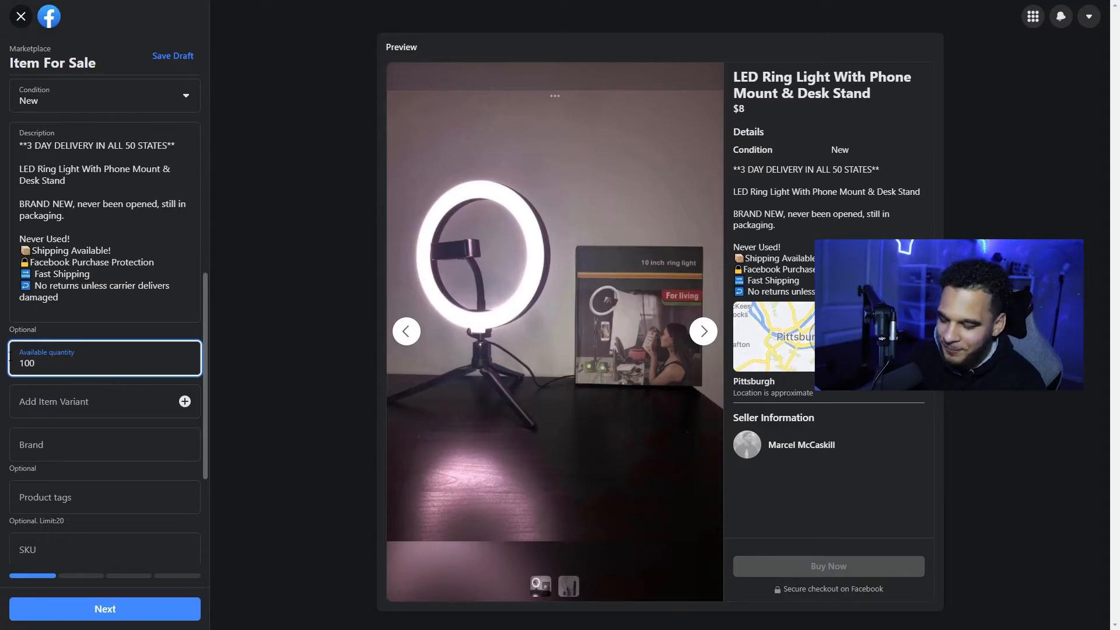
click(103, 363)
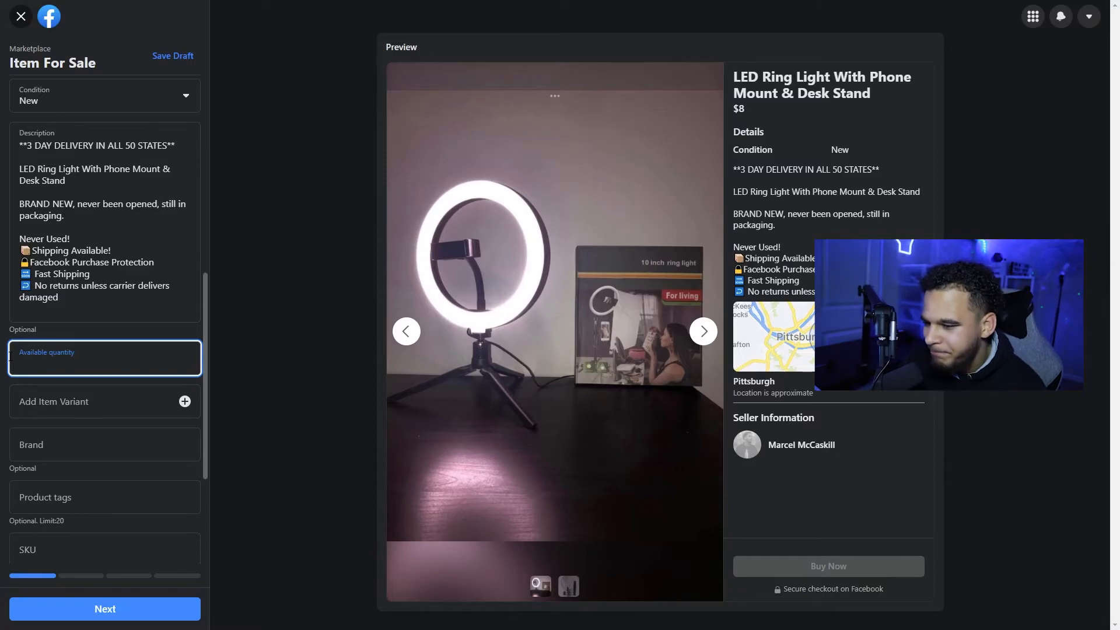
text(3)
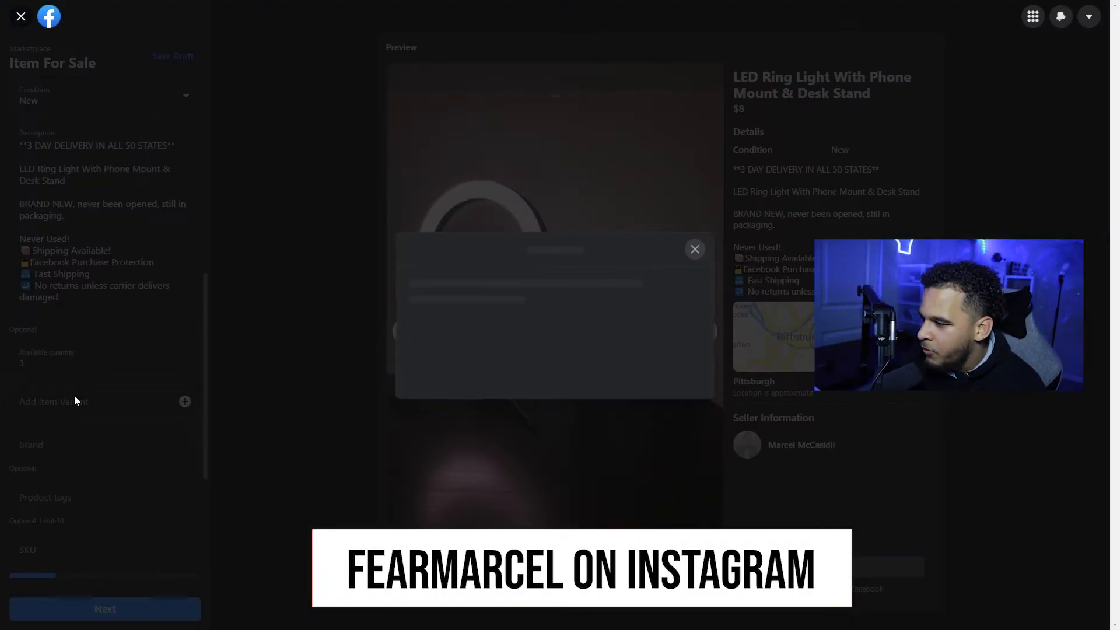
click(693, 250)
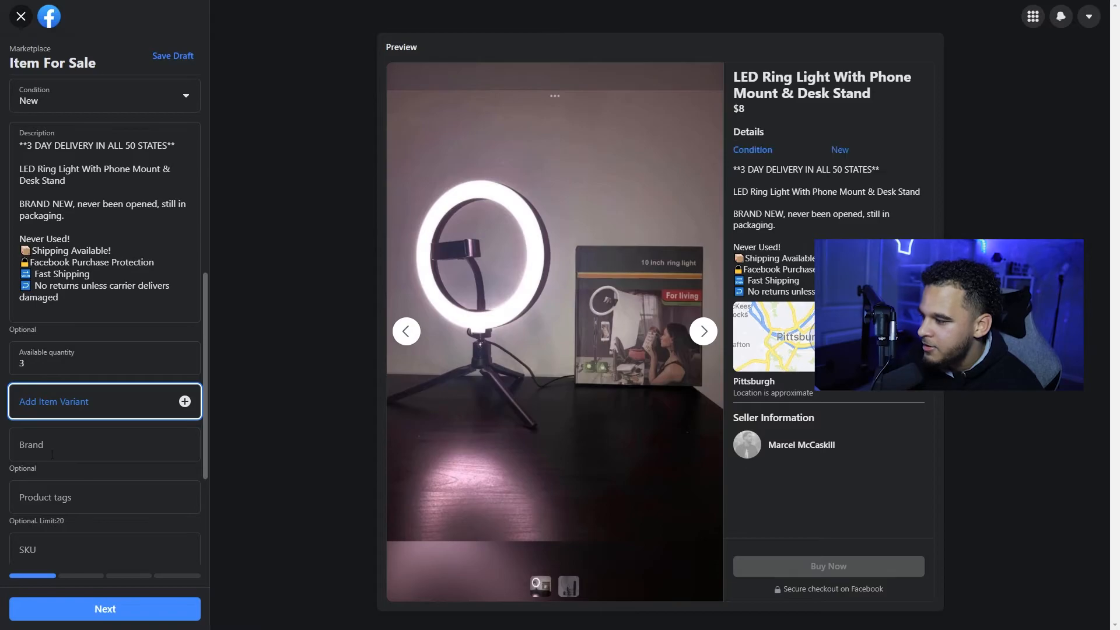
- Tag the listing ring light, led light and camera, then continue to delivery method
click(103, 326)
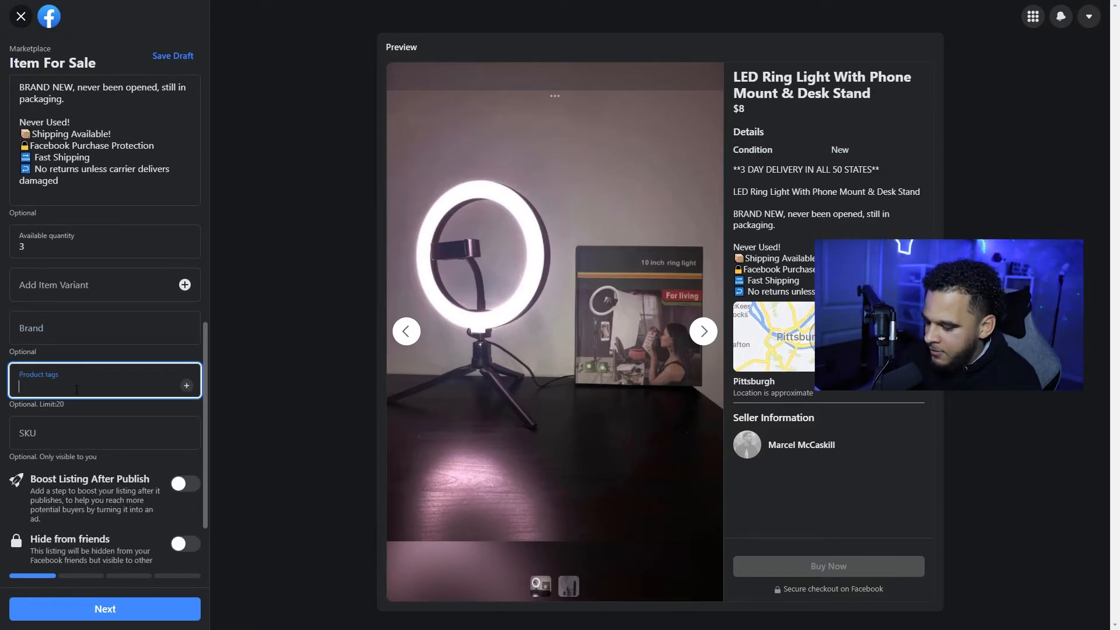
text(ring light led light)
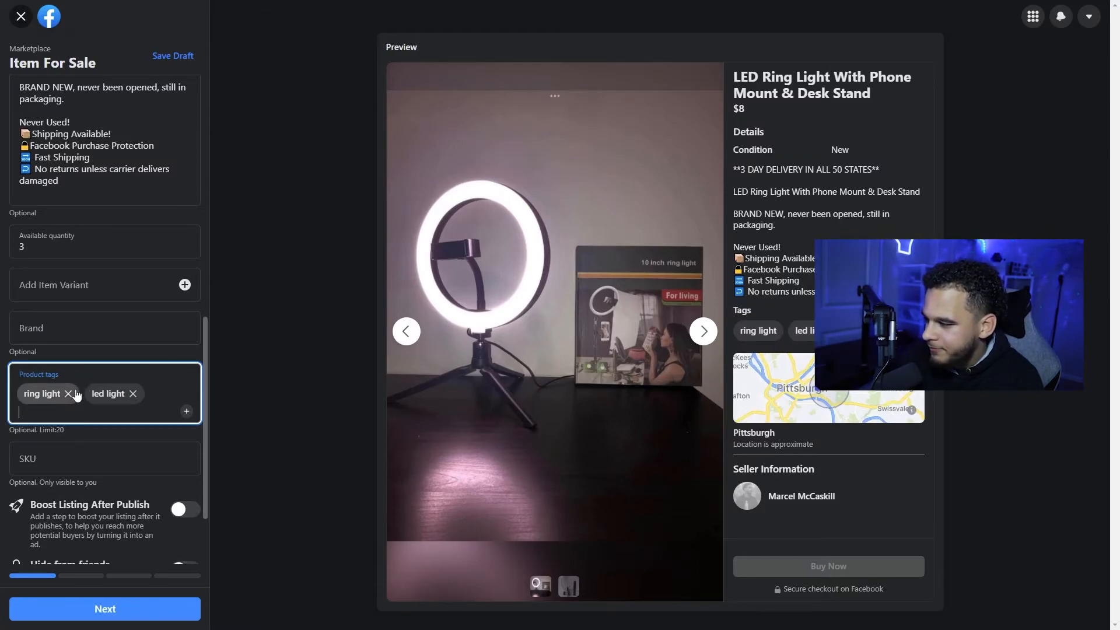
text(cAM)
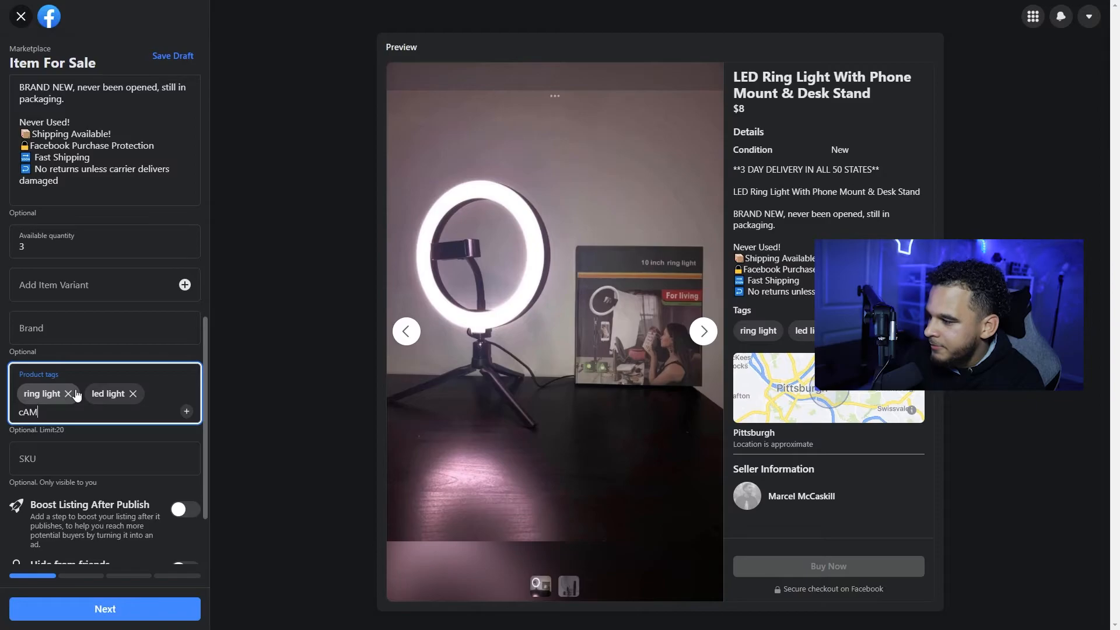
text(camera)
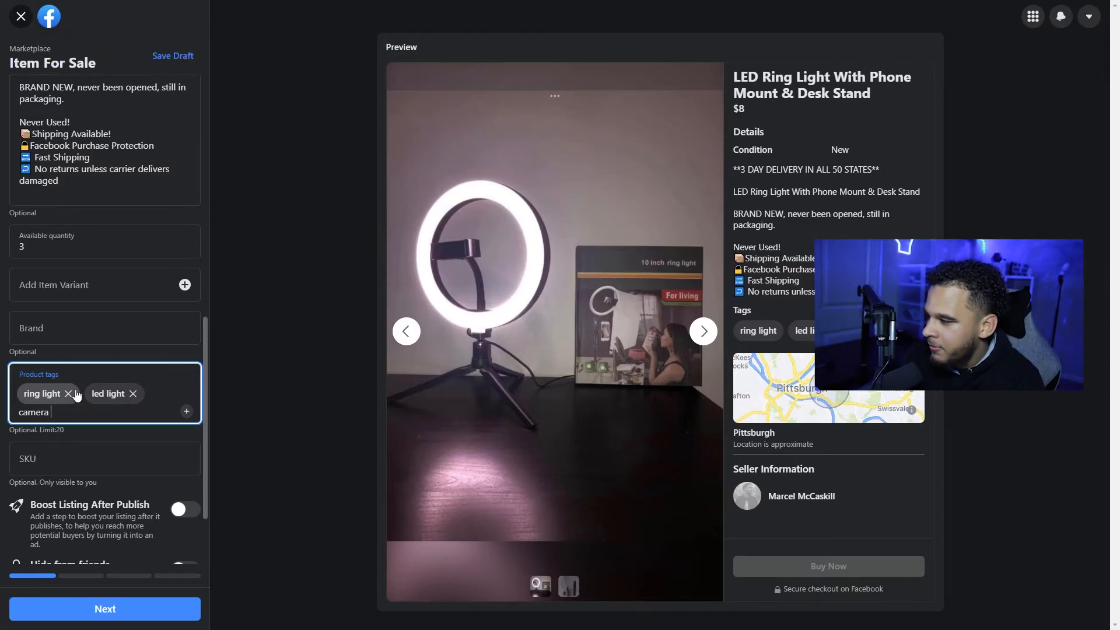
click(104, 609)
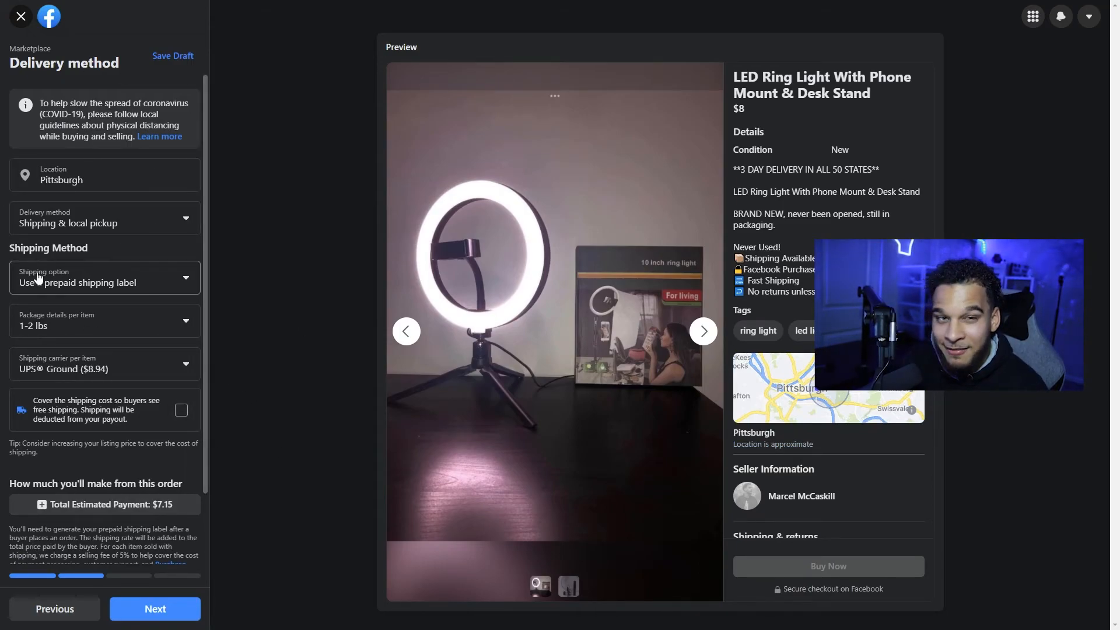
mouse_move(4, 256)
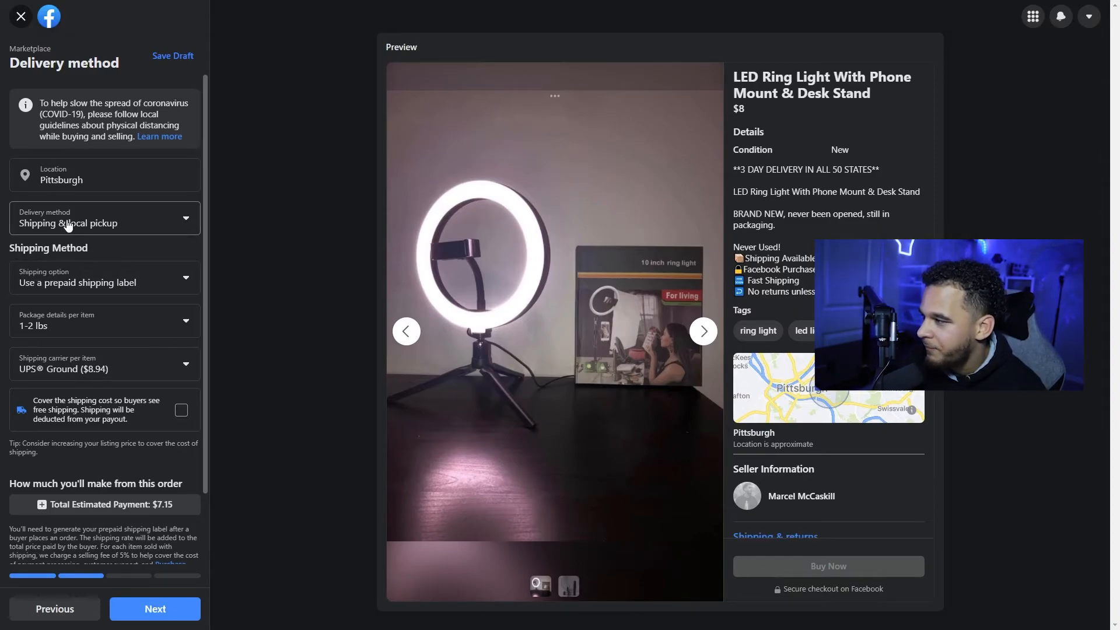
- Switch shipping to 'Use your own shipping label'
click(104, 218)
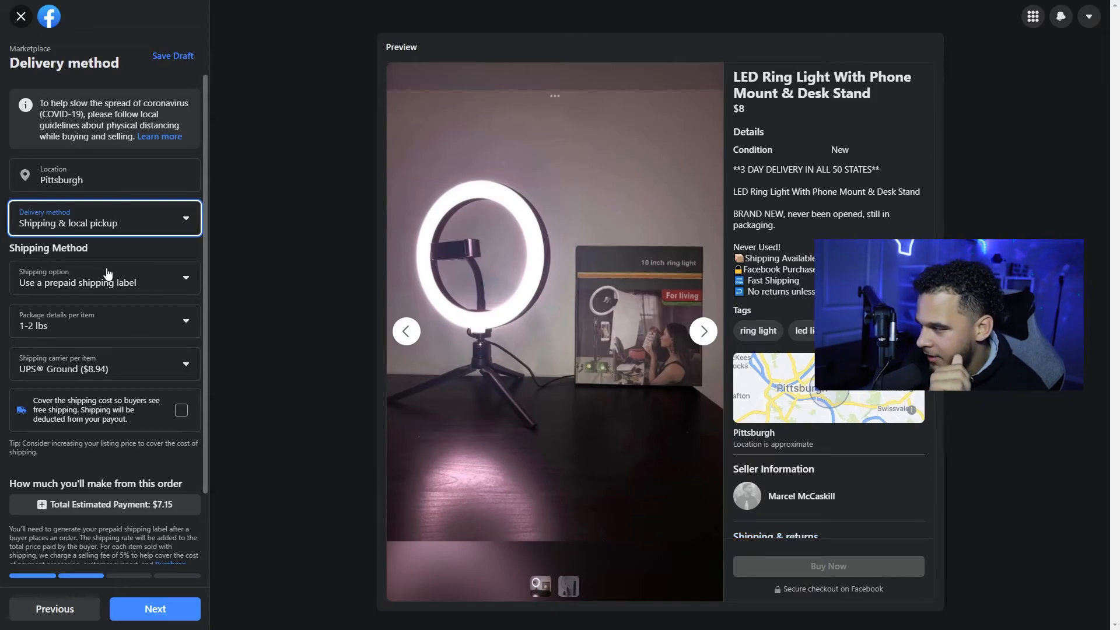
click(104, 278)
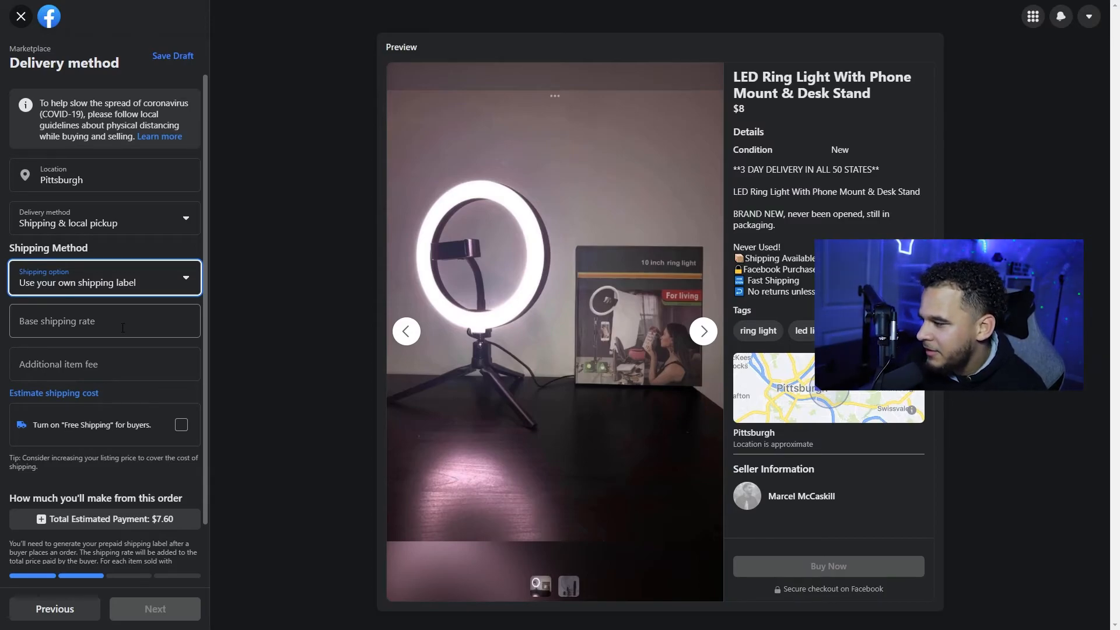
- Turn on free shipping for buyers and set the base shipping rate to $12
click(181, 424)
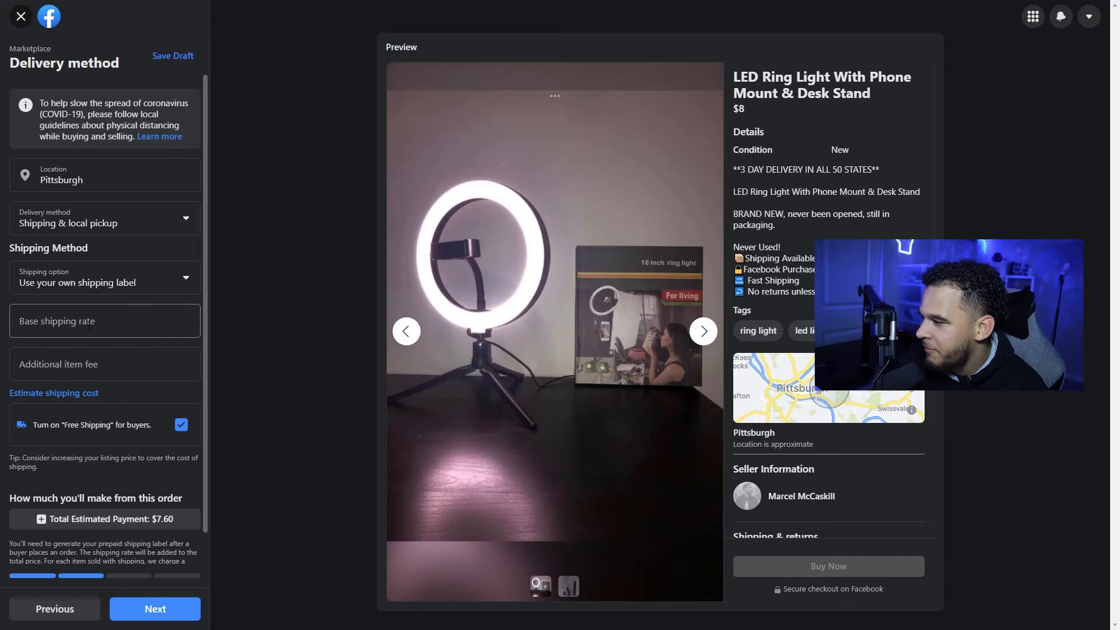
click(104, 321)
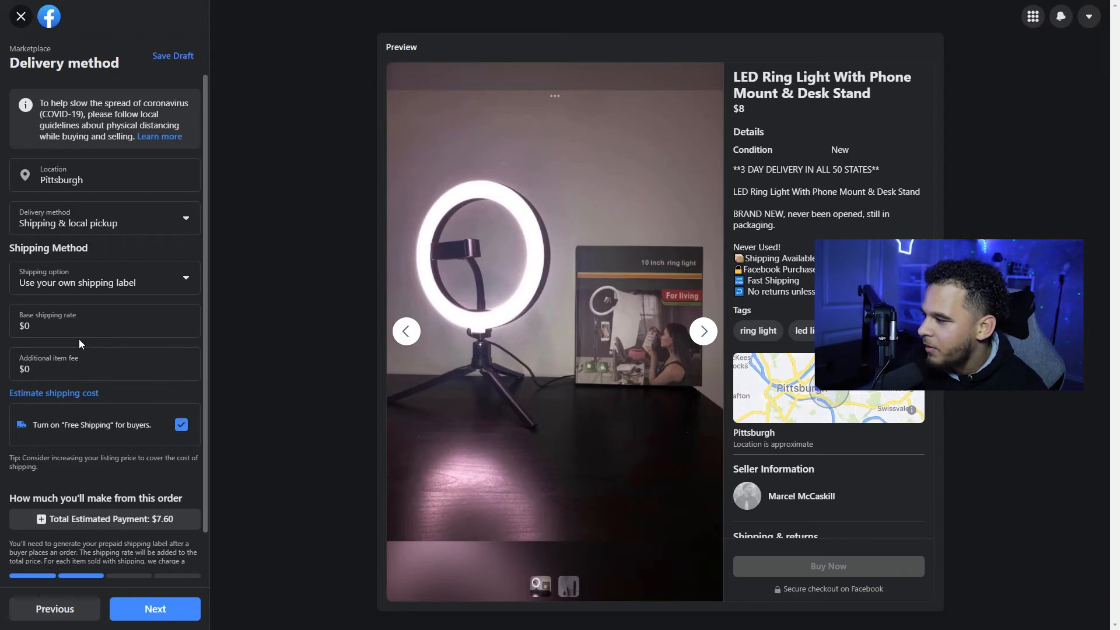
click(104, 319)
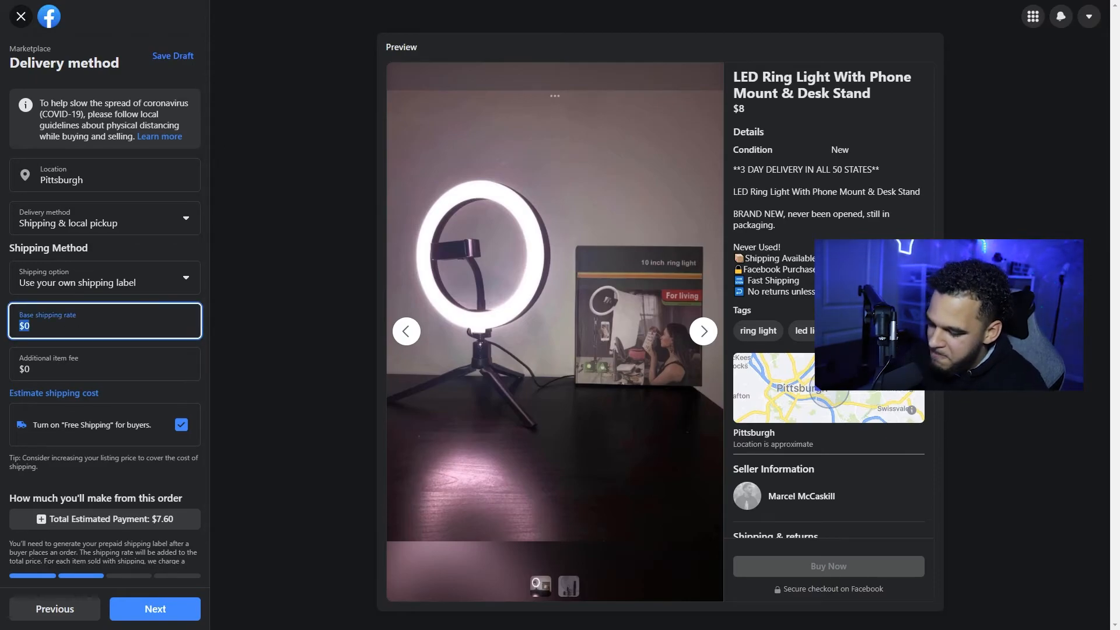
text(12)
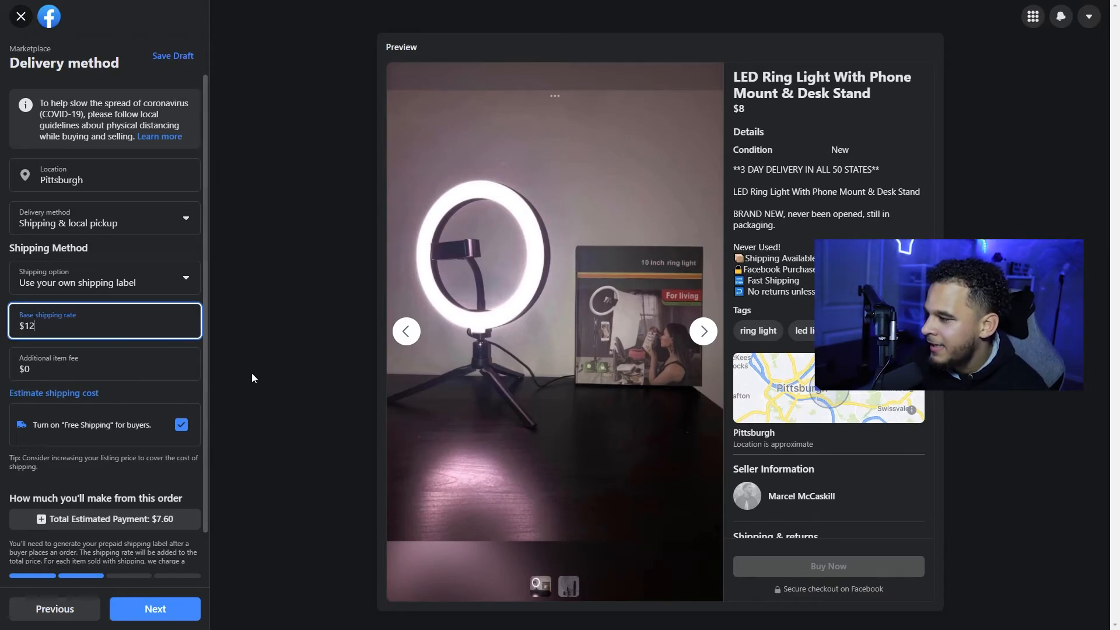